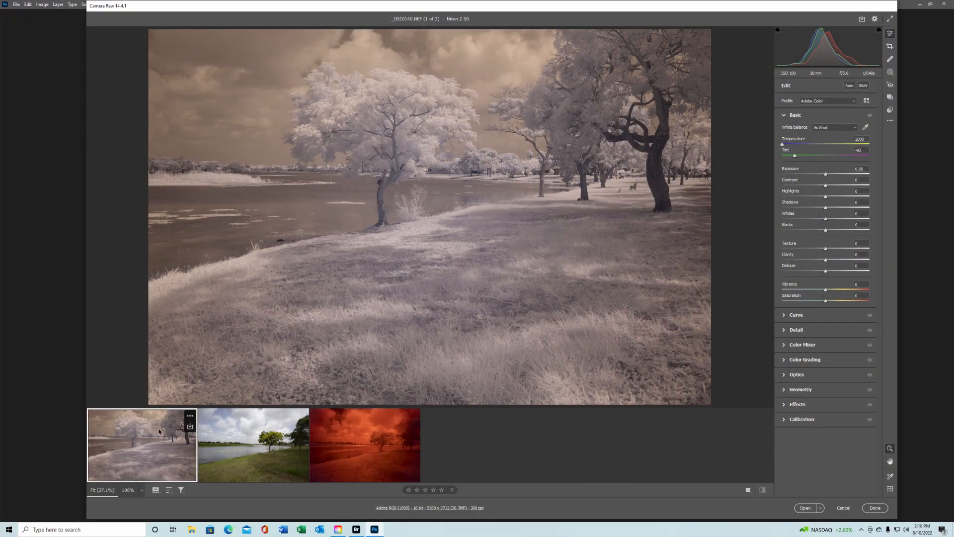
mouse_move(70, 477)
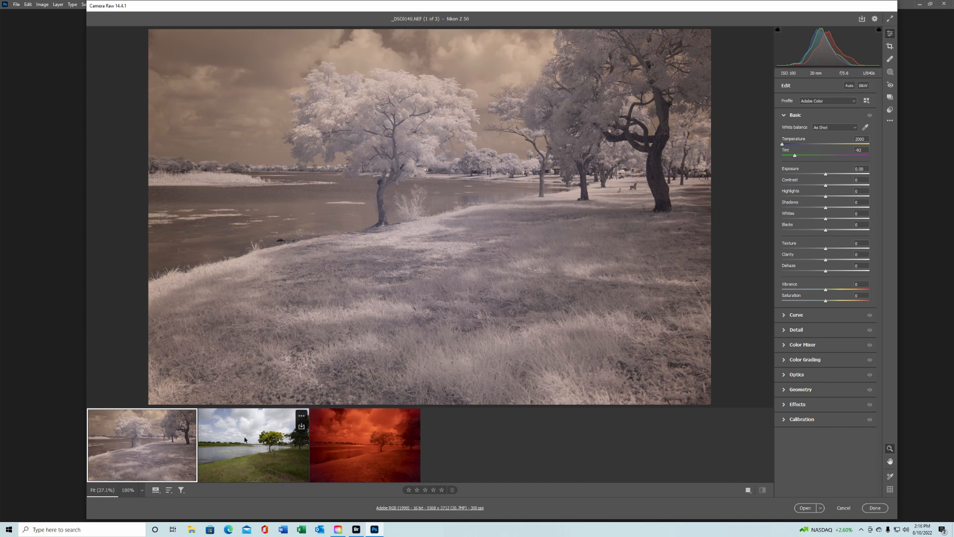
Cycle the filmstrip through the infrared, color and red-filtered shots, ending on the red image 3 of 3.
left_click(252, 444)
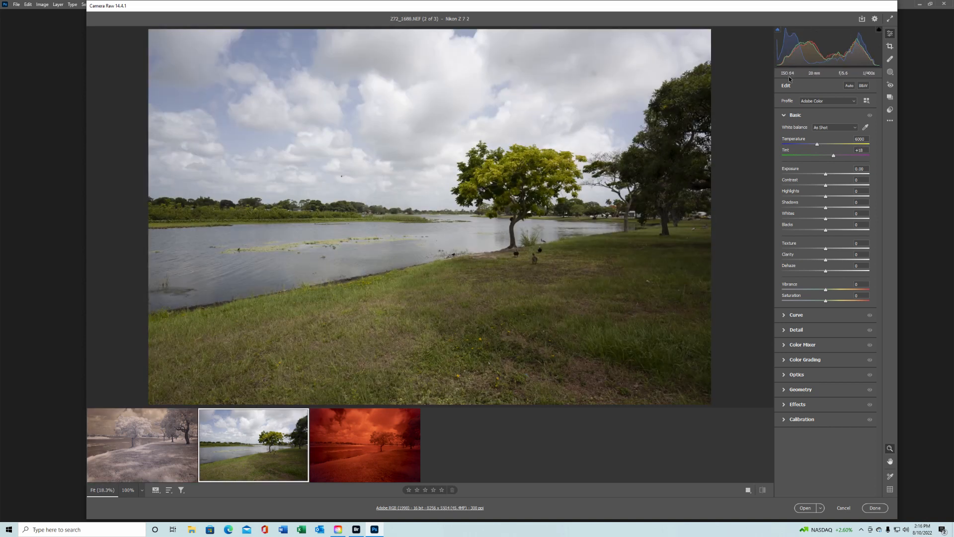
left_click(364, 444)
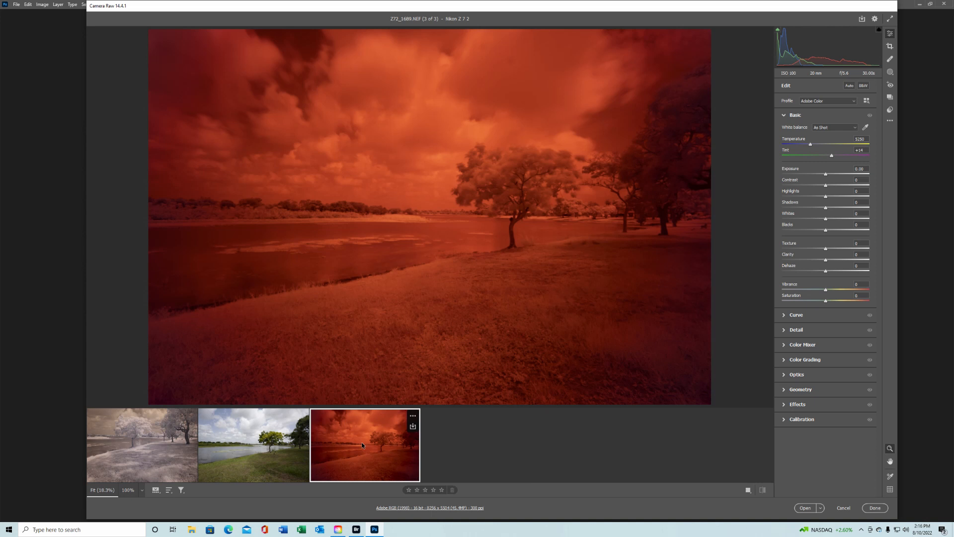
left_click(141, 444)
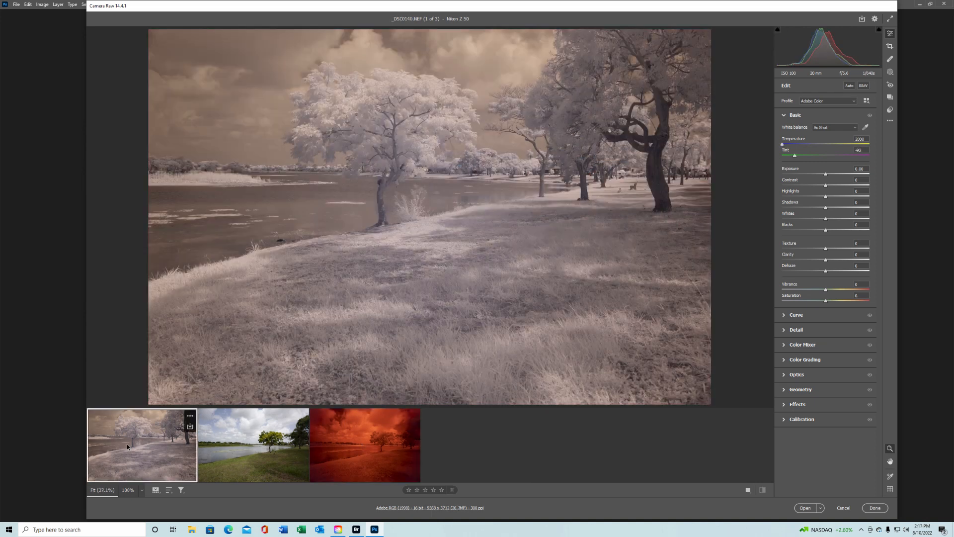
mouse_move(225, 449)
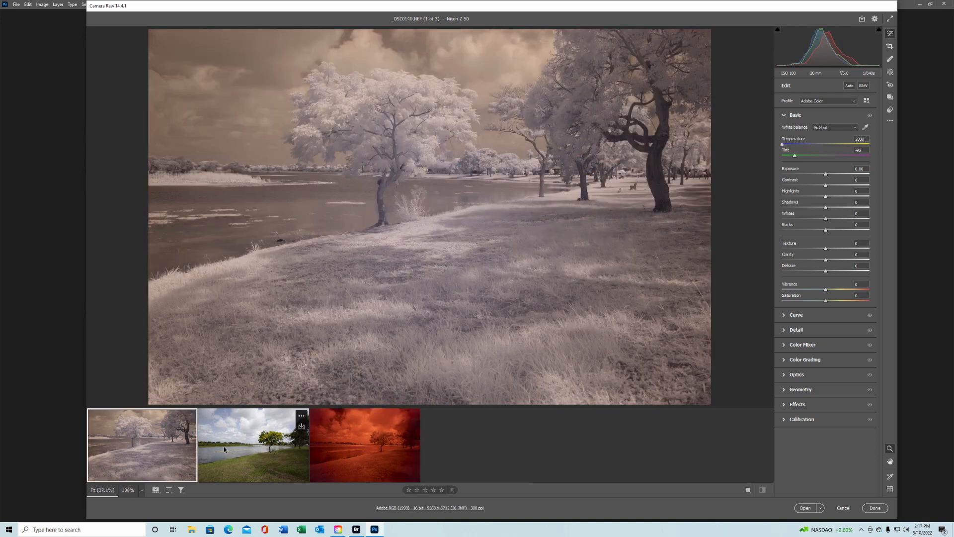
left_click(253, 444)
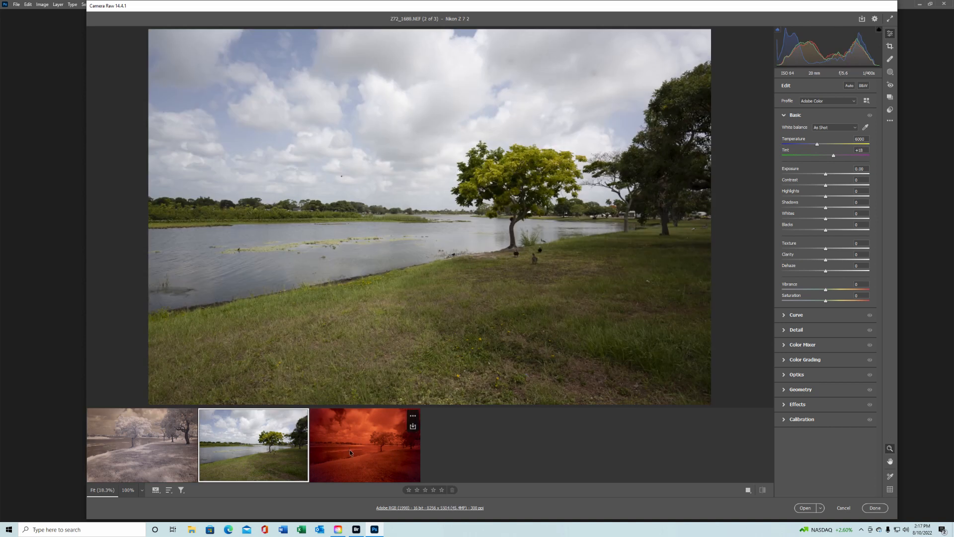
left_click(364, 445)
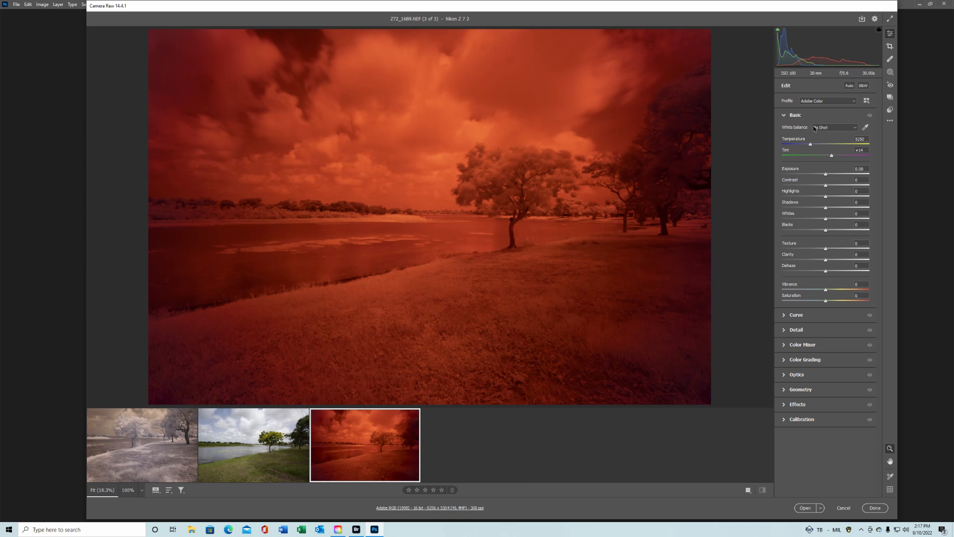
mouse_move(477, 193)
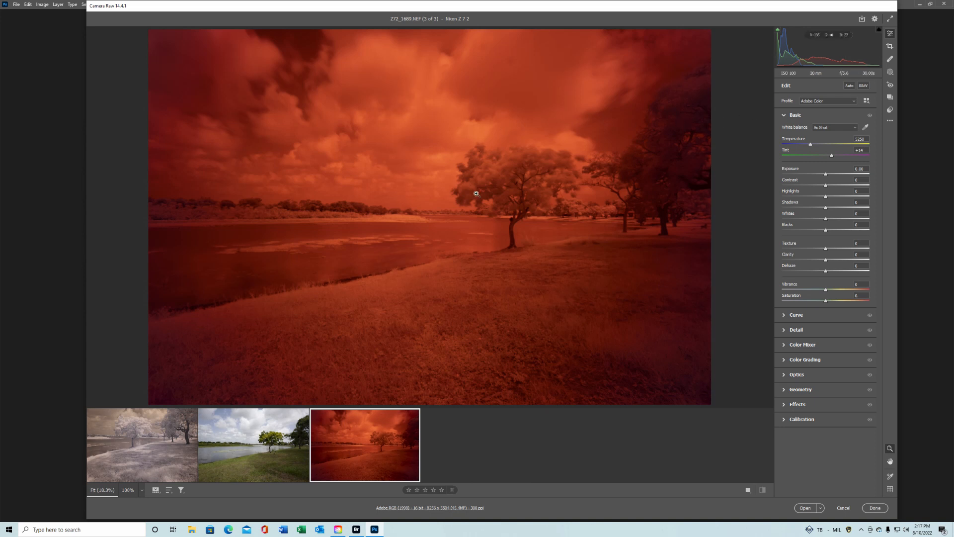
mouse_move(516, 186)
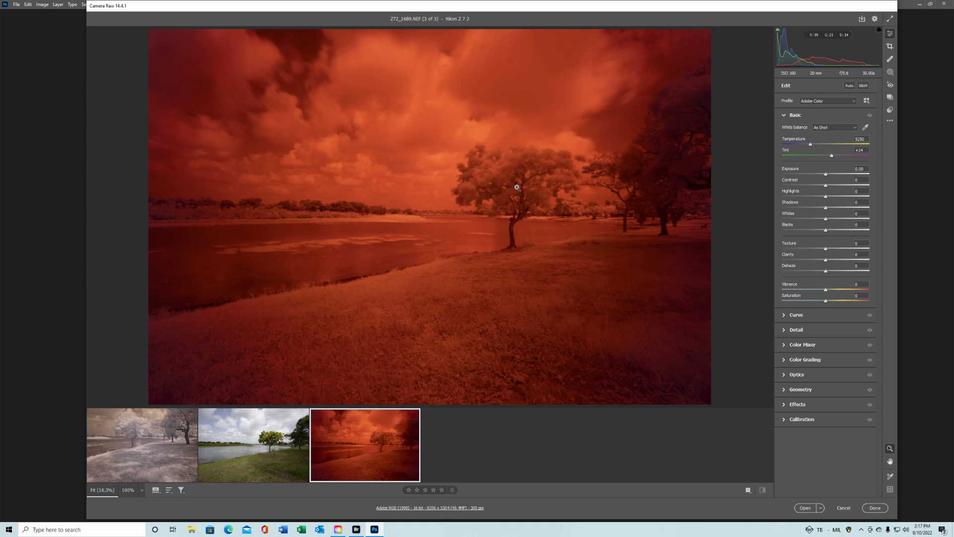
mouse_move(520, 197)
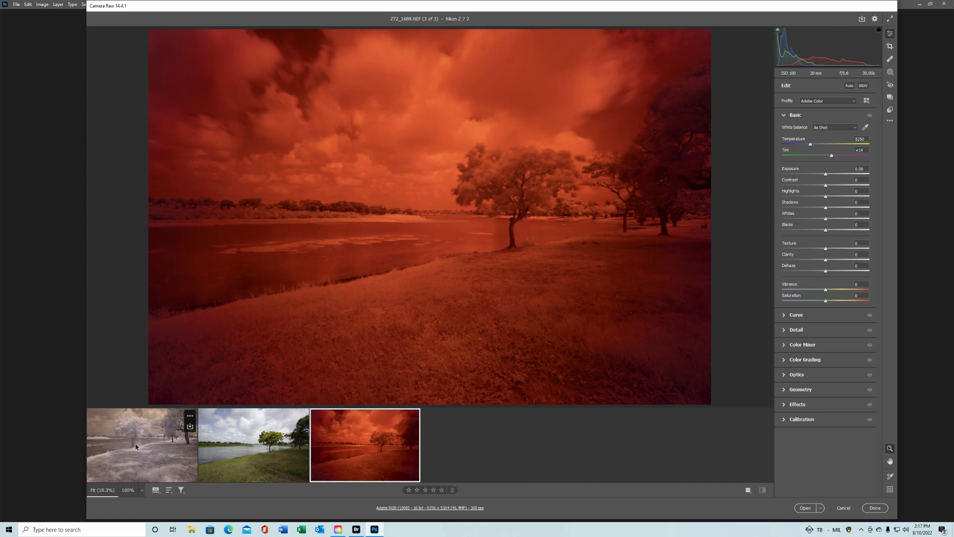
Compare the red-filtered shot against the first infrared frame and return to the red one.
left_click(141, 445)
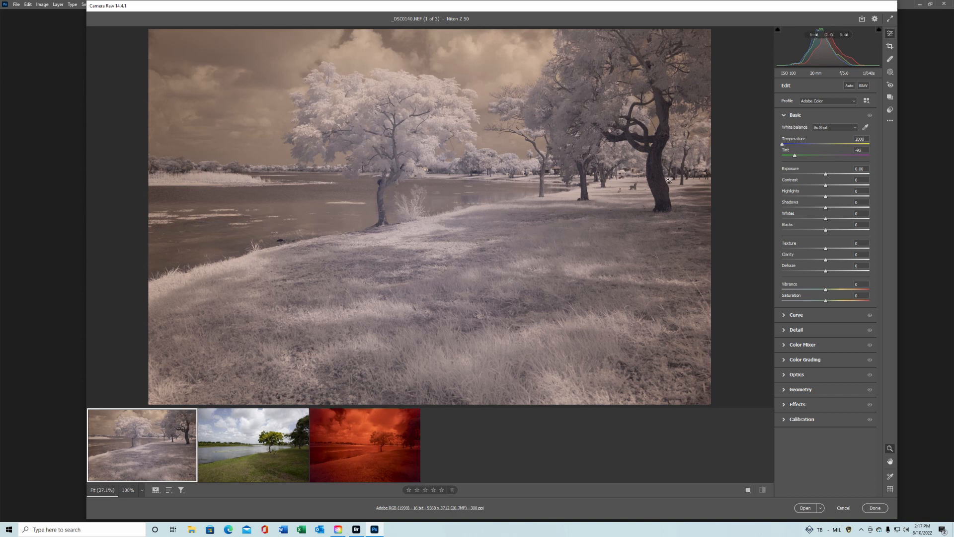
left_click(364, 445)
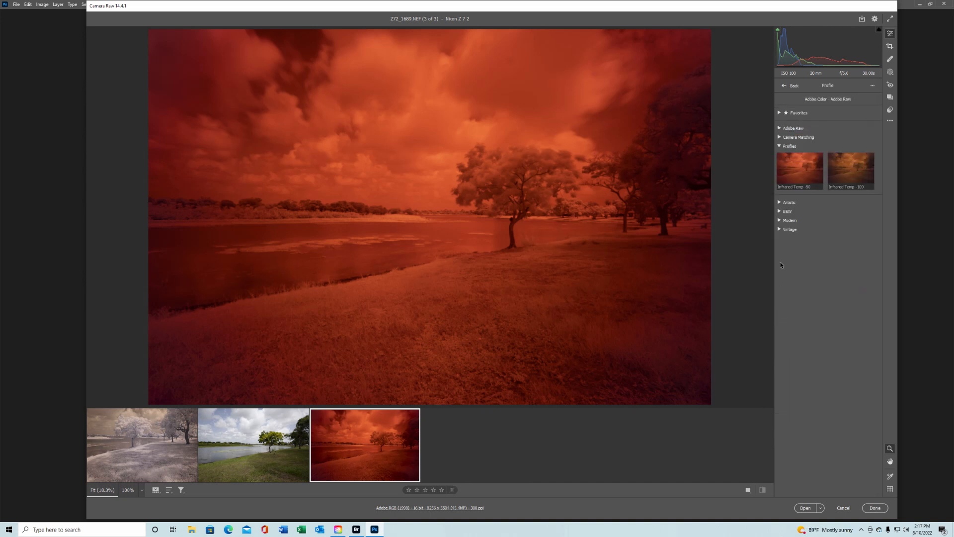
Preview Infrared Temp -50 and -100, apply Infrared Temp -100 to the red shot, and return to Edit.
left_click(851, 171)
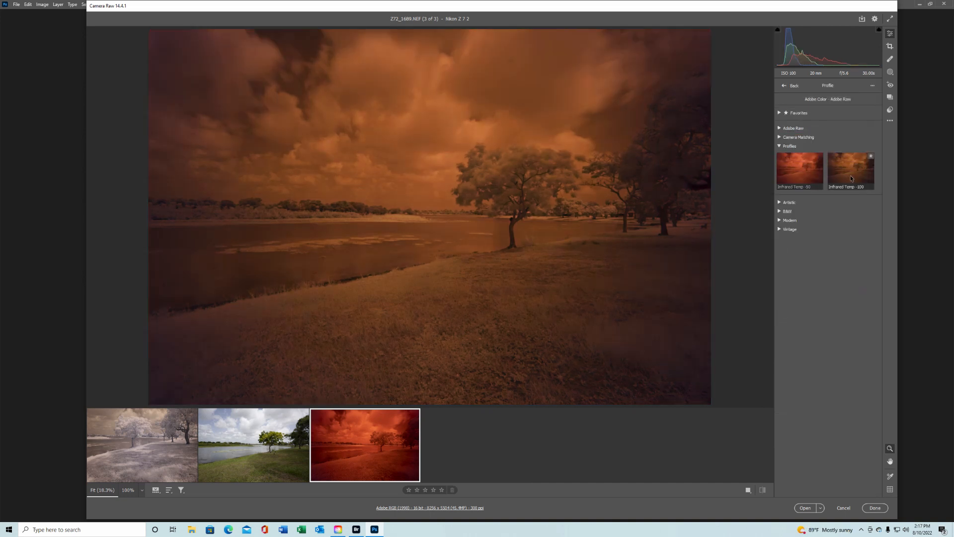
left_click(799, 170)
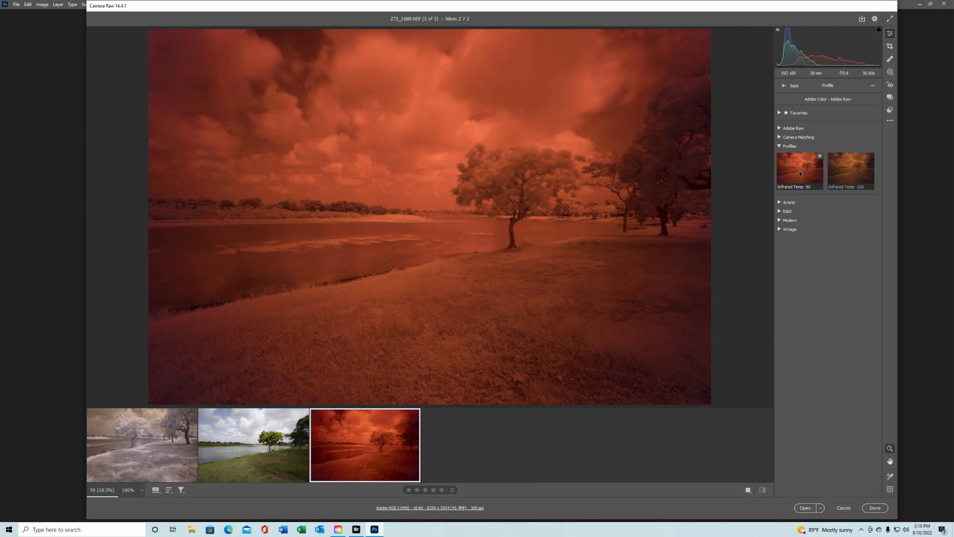
left_click(851, 171)
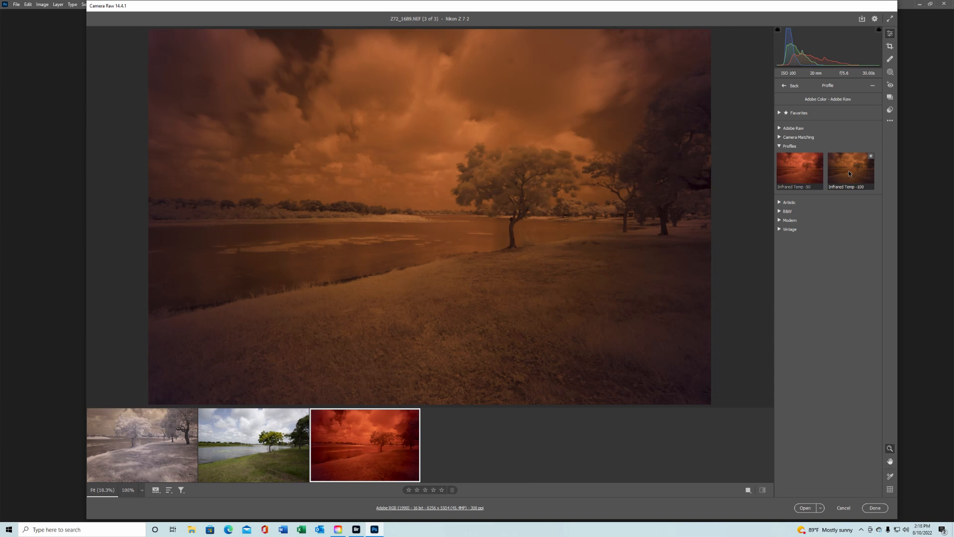
left_click(850, 170)
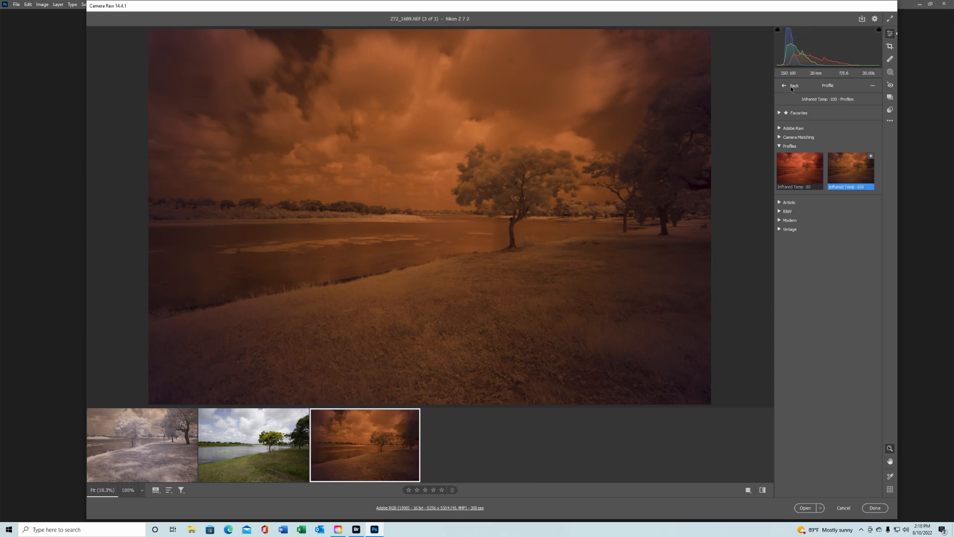
left_click(785, 85)
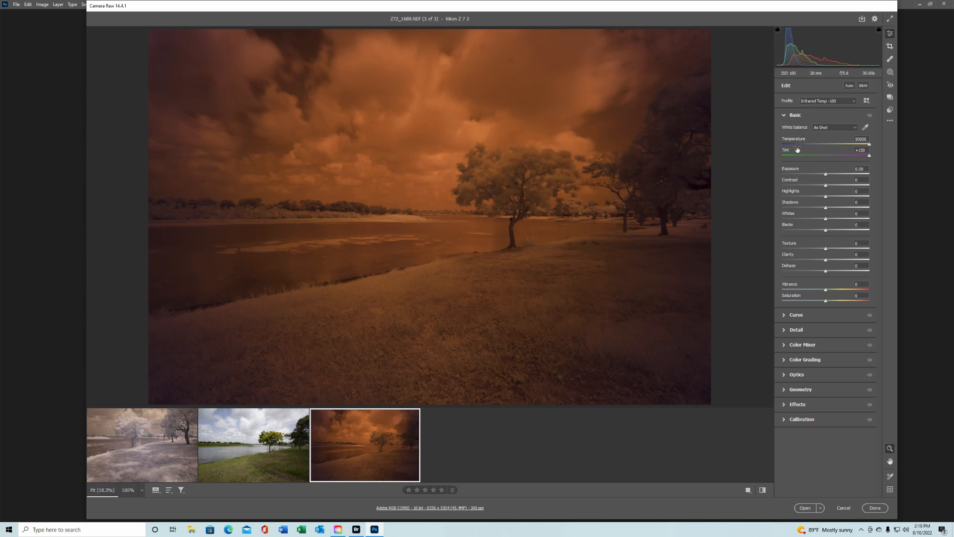
mouse_move(875, 151)
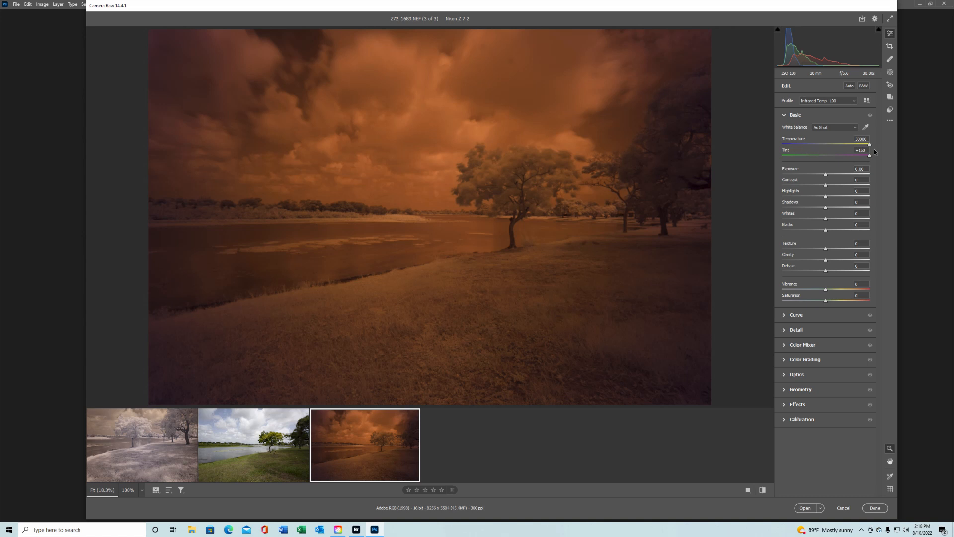
mouse_move(872, 156)
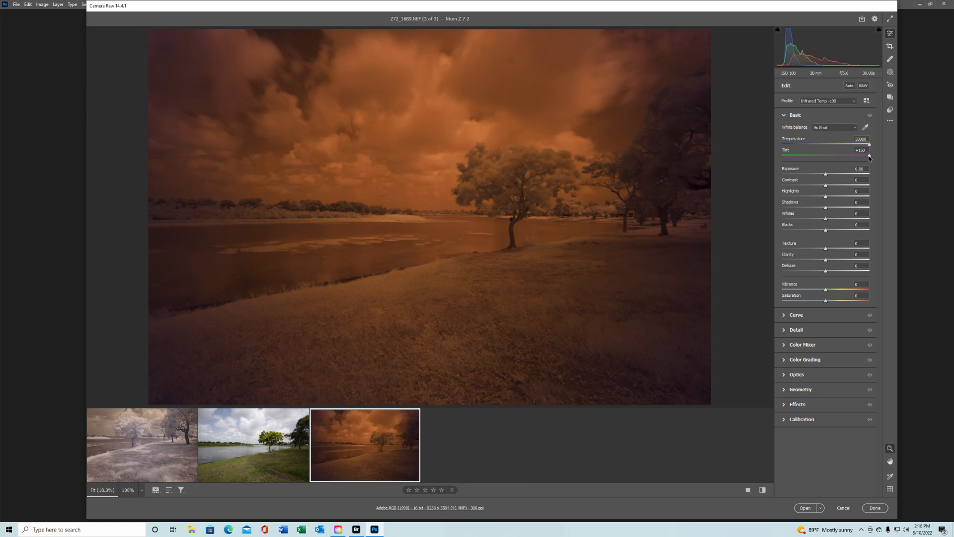
Revisit the orange Infrared Temp frame, then show the color shot of the lone tree by the lake.
left_click(141, 445)
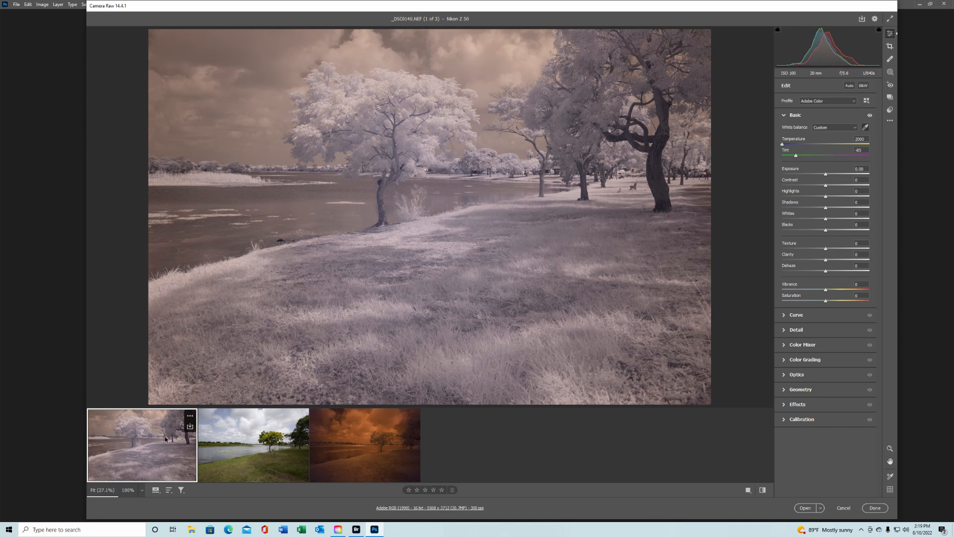
left_click(366, 445)
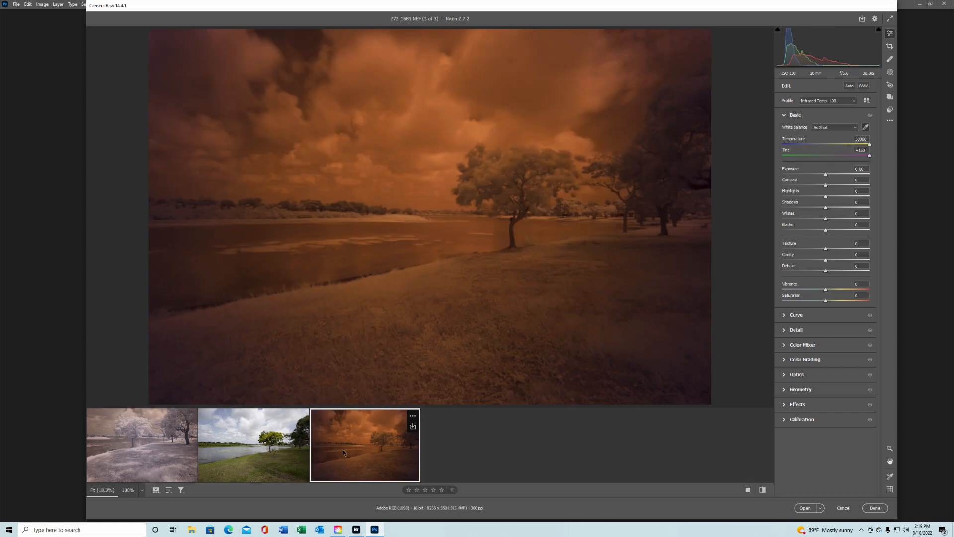
mouse_move(430, 193)
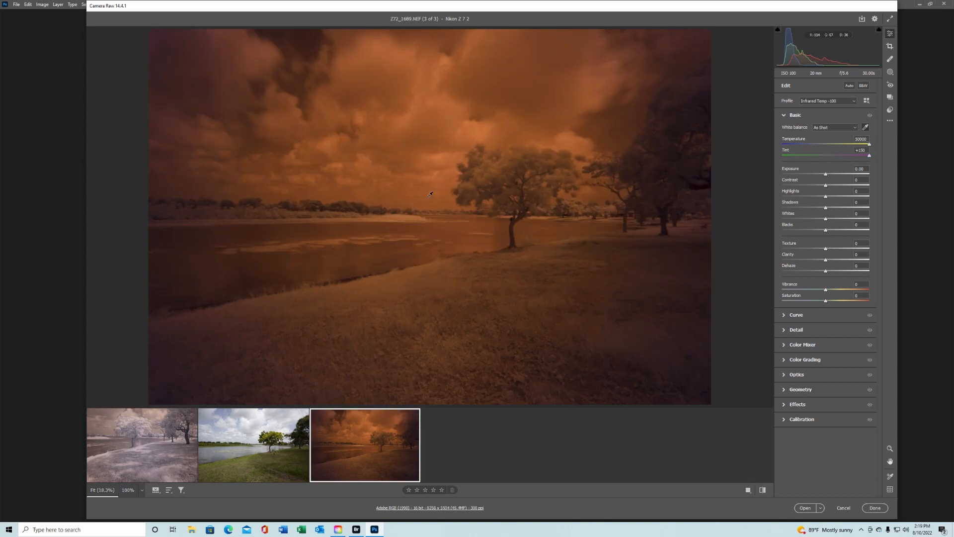
mouse_move(280, 410)
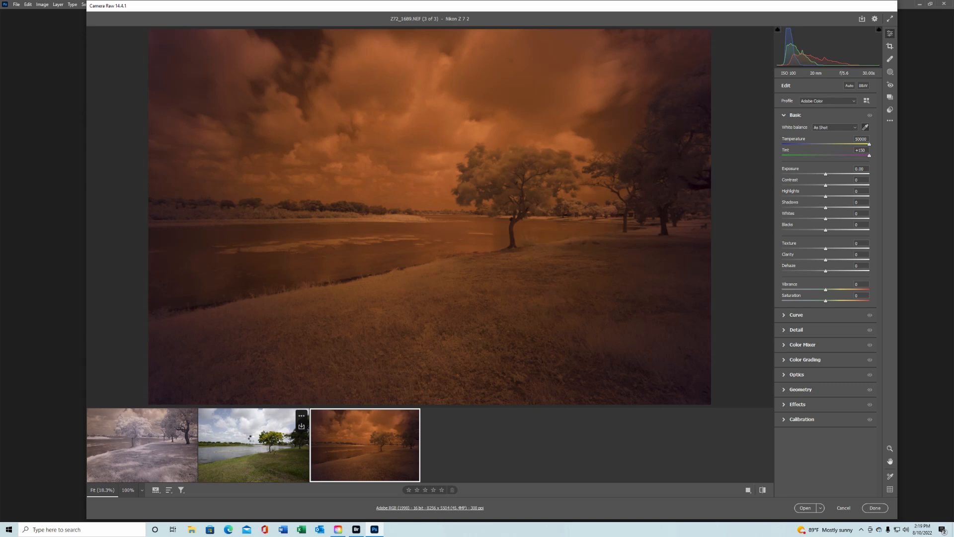
left_click(252, 445)
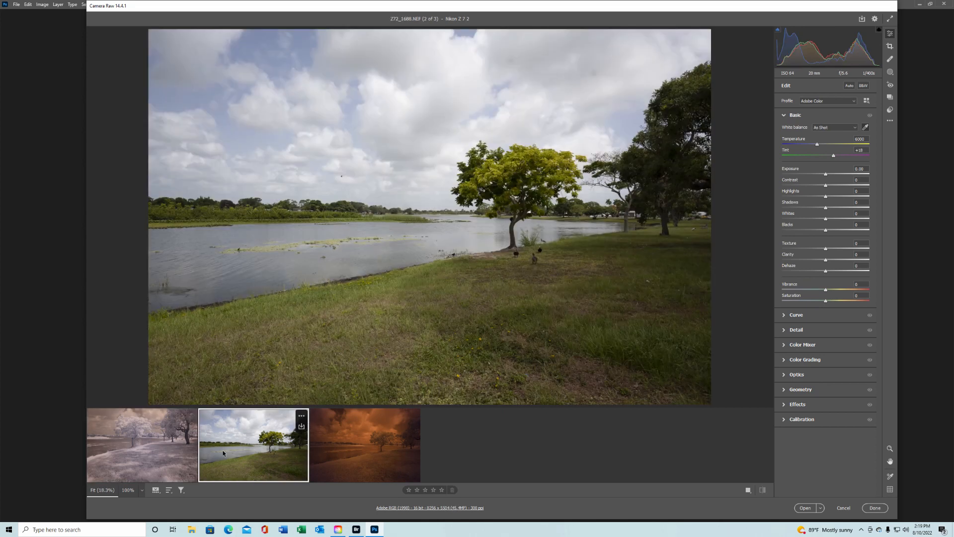
left_click(142, 444)
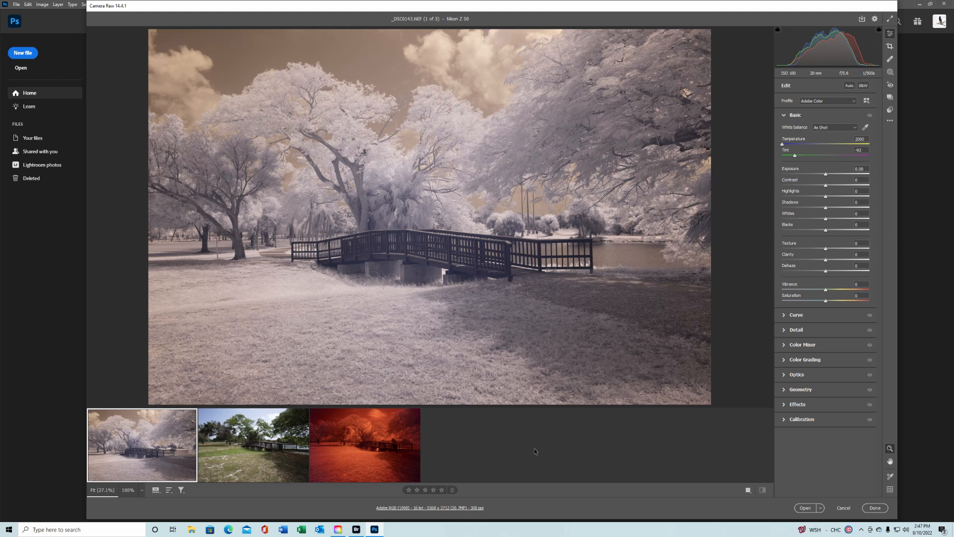
mouse_move(485, 436)
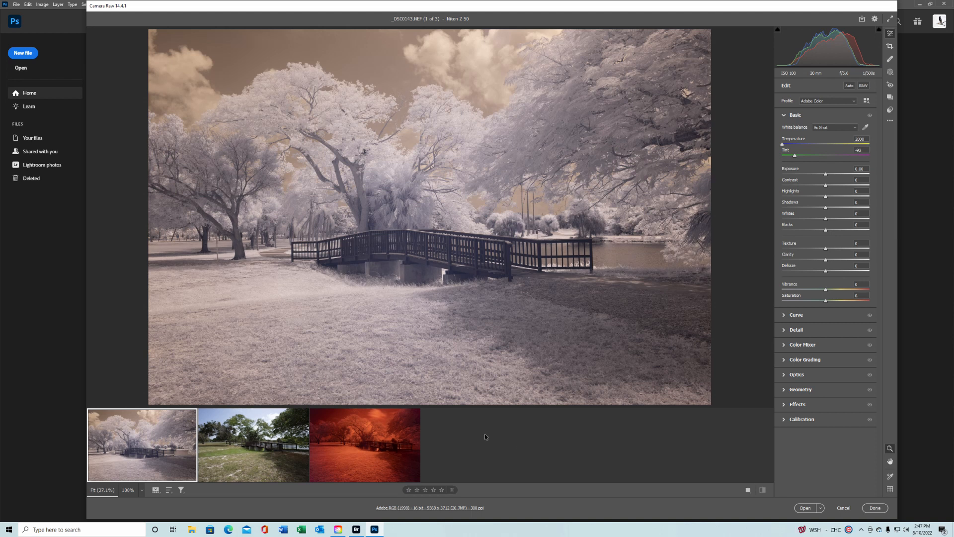
mouse_move(146, 449)
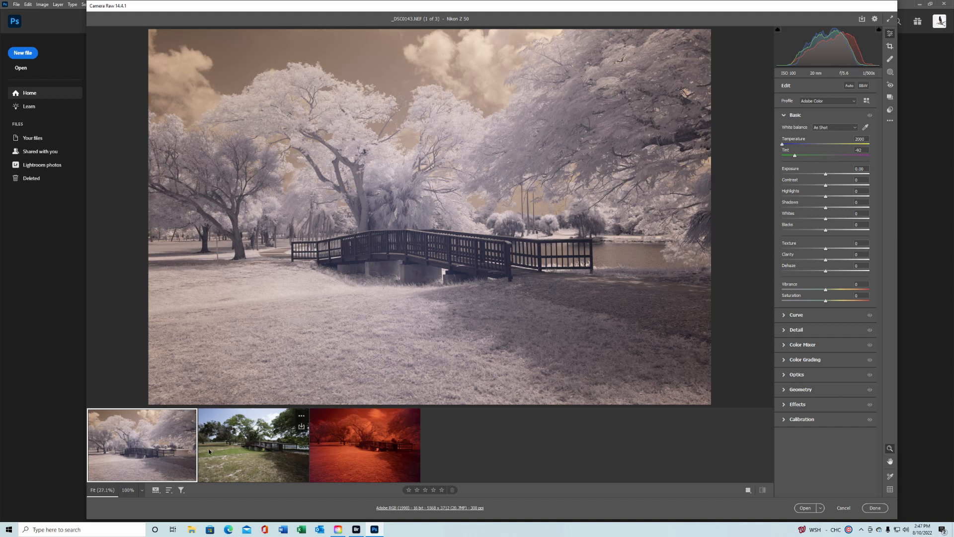
Flip between the infrared, color and red-filtered bridge frames, ending on the color bridge shot.
left_click(253, 444)
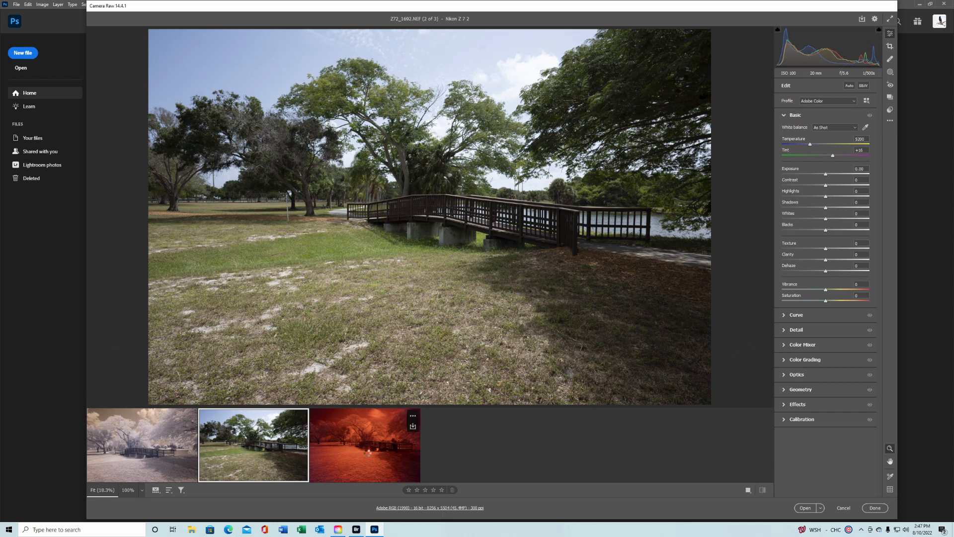
left_click(365, 444)
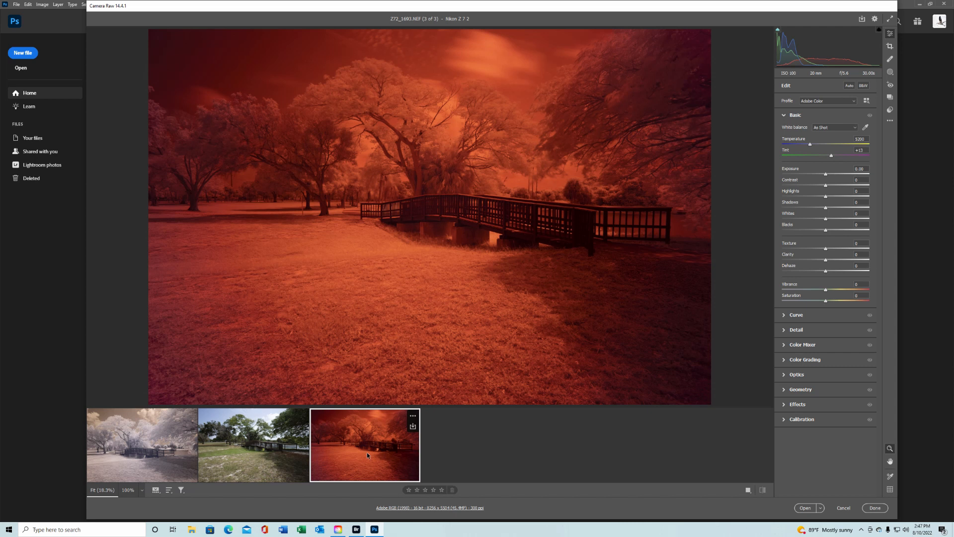
mouse_move(327, 452)
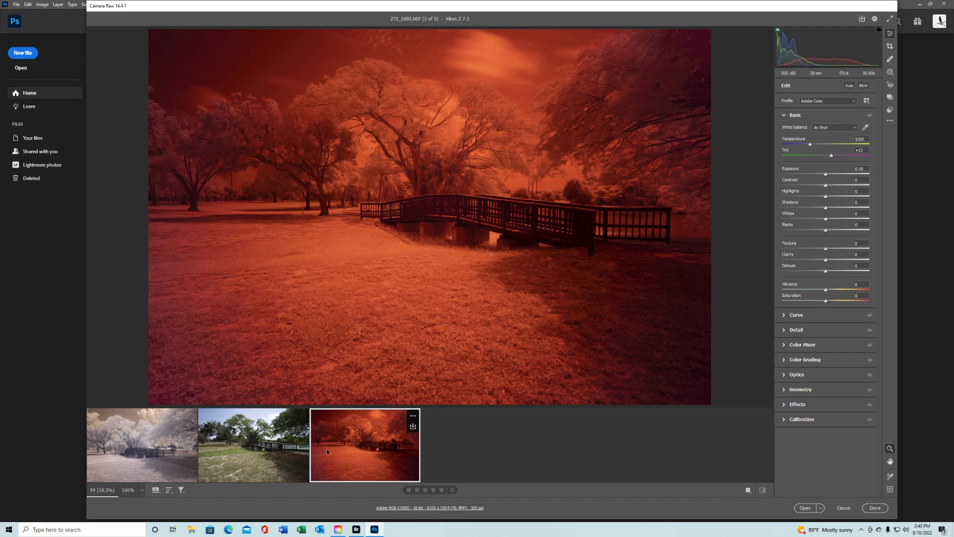
left_click(253, 445)
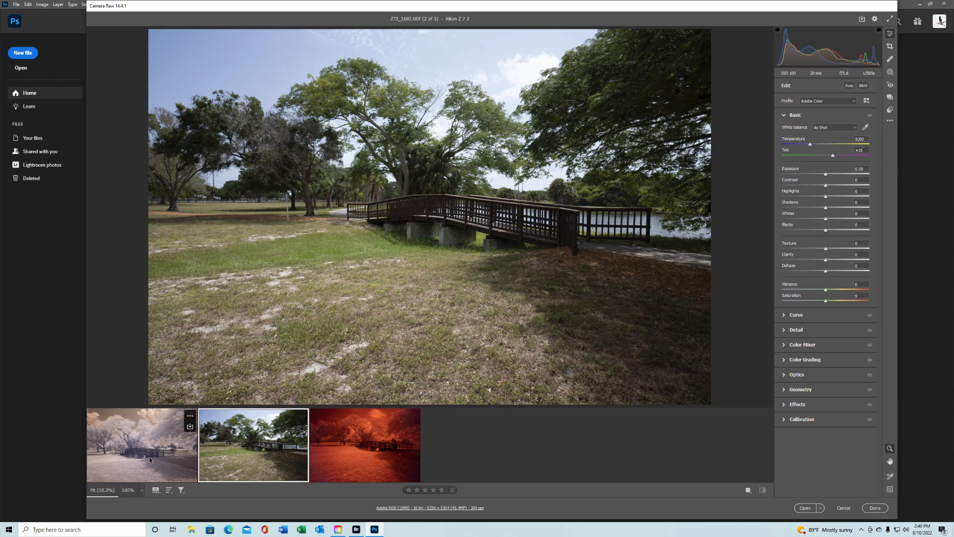
left_click(142, 444)
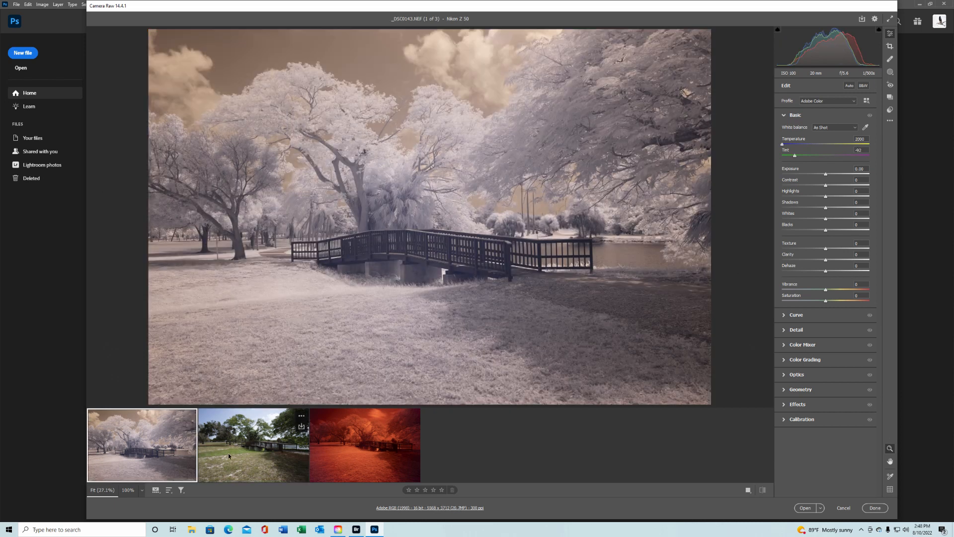
left_click(253, 445)
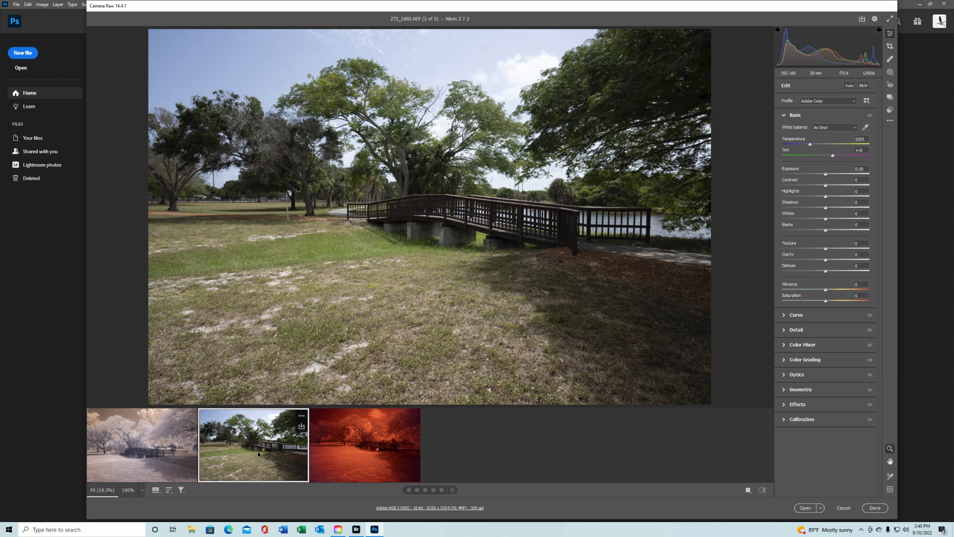
left_click(141, 445)
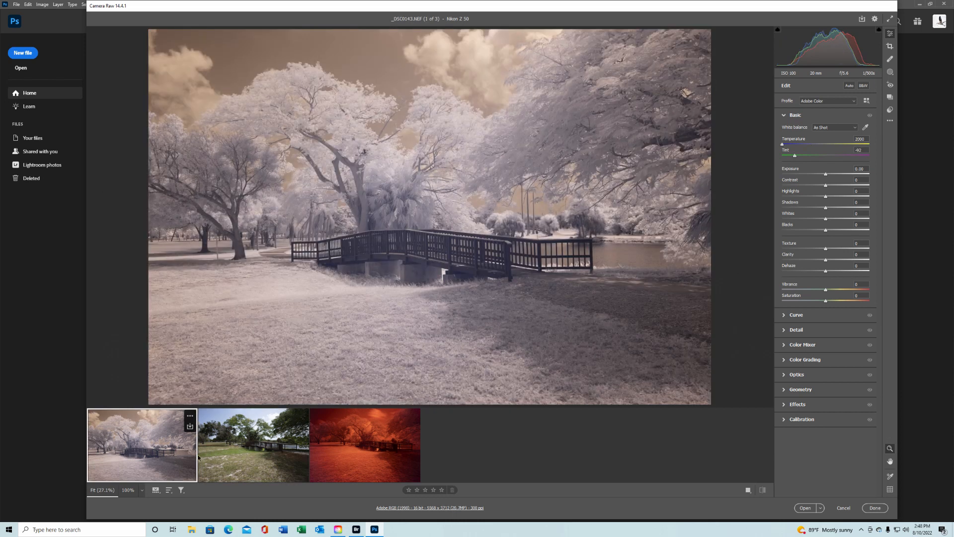
left_click(253, 445)
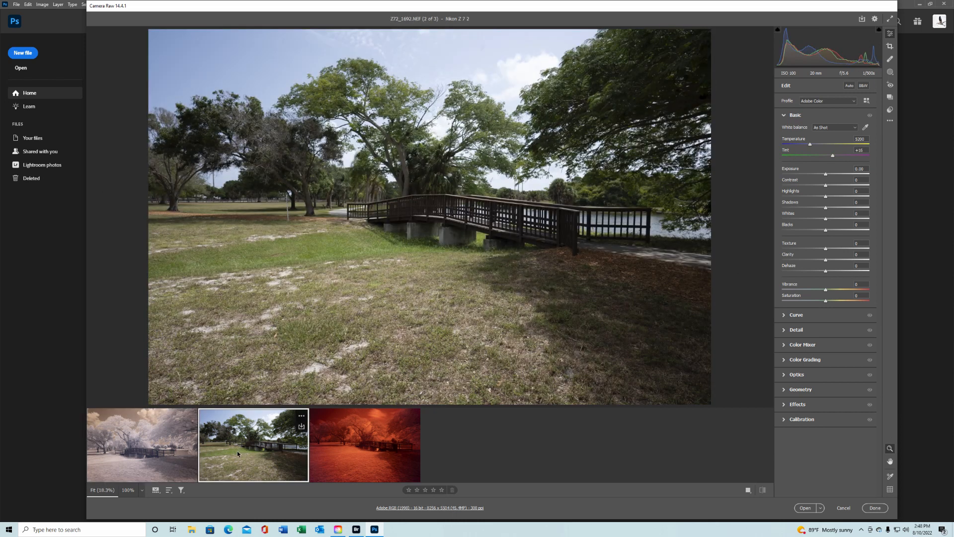